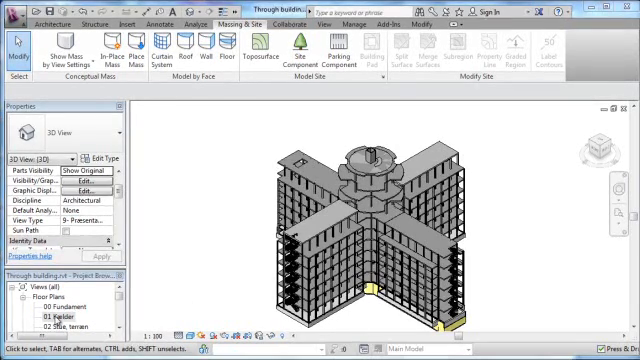
Step: Open the floor plan view of the cross-shaped building from the Project Browser
double_click(52, 312)
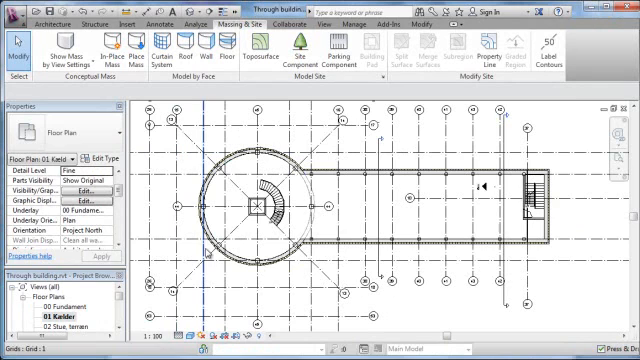
mouse_move(306, 186)
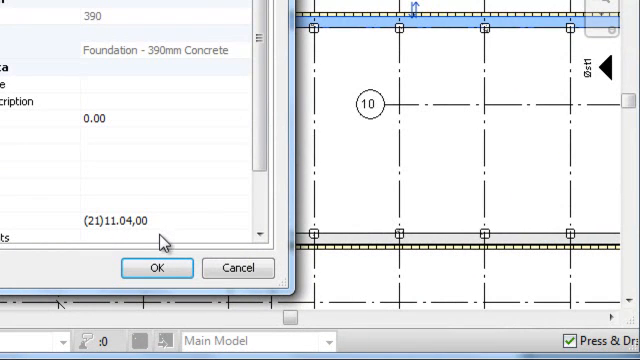
mouse_move(104, 252)
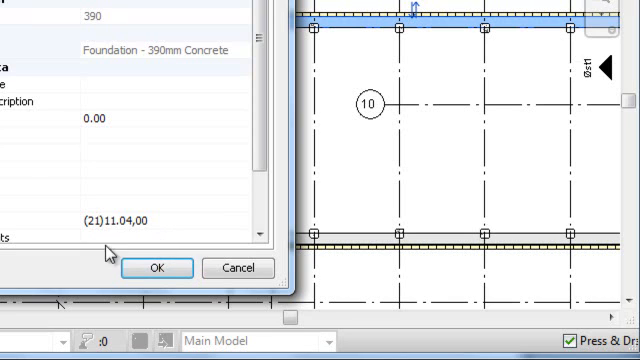
mouse_move(244, 276)
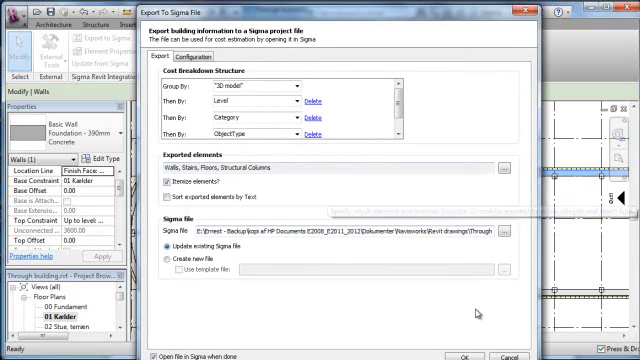
mouse_move(476, 312)
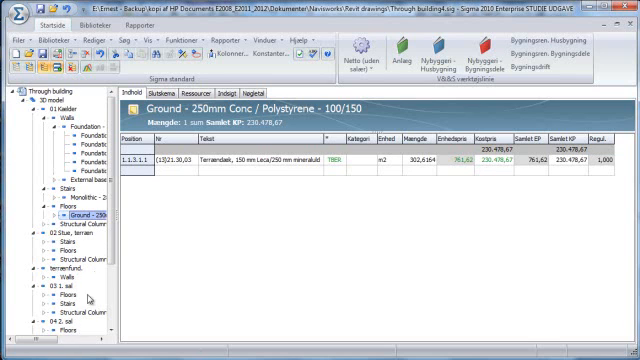
Step: Scroll through the exported estimate tree with walls and floors grouped per level
scroll("down", 3)
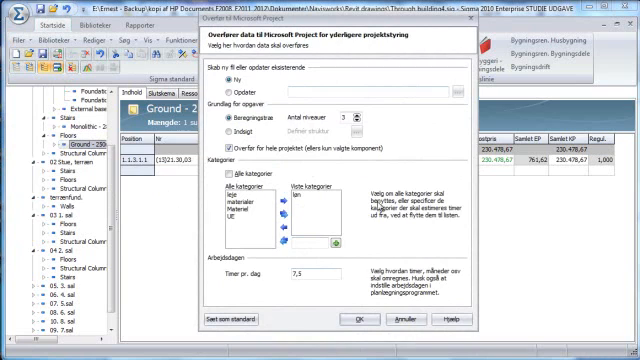
mouse_move(420, 316)
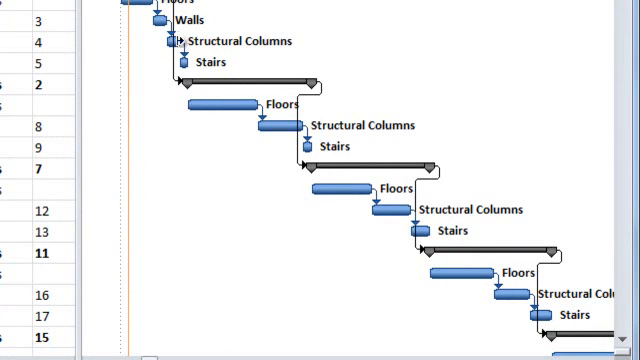
mouse_move(218, 92)
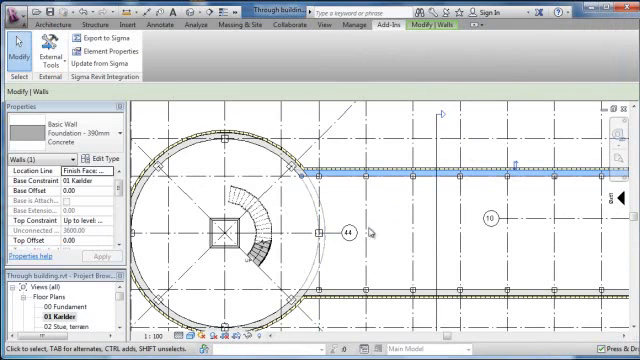
mouse_move(178, 164)
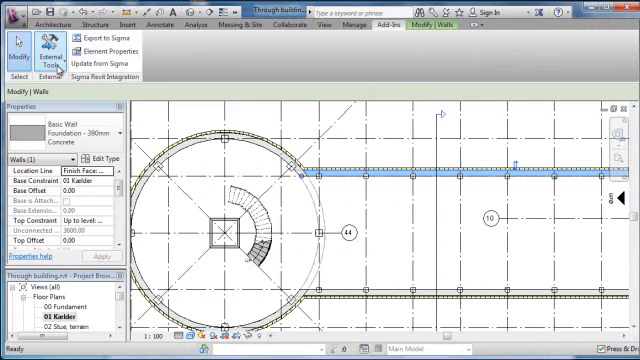
Step: Bring up the Add-Ins tools with Export to Sigma, Element Properties and Update from Sigma
left_click(56, 50)
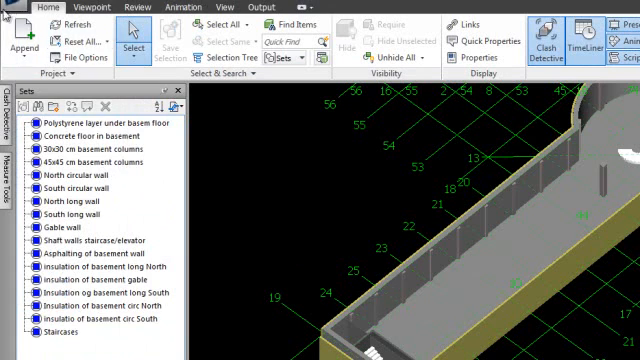
Step: Show the TimeLiner panel for the imported building model from the Home ribbon
left_click(28, 12)
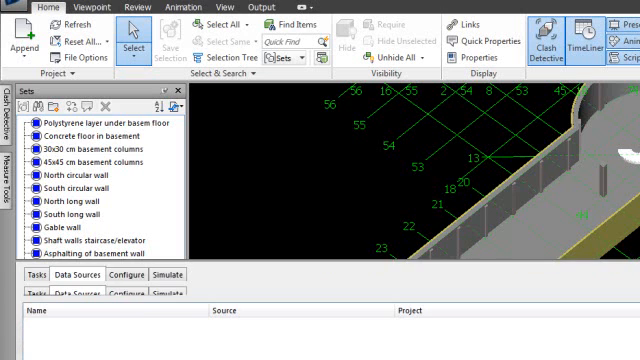
Step: Add through building plan.mpp as a Microsoft Project 2007-2010 TimeLiner data source
left_click(588, 36)
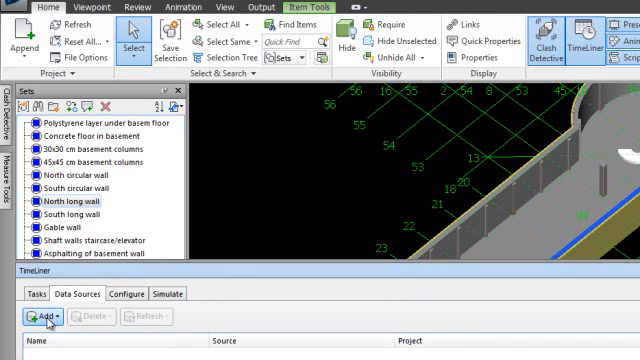
left_click(36, 316)
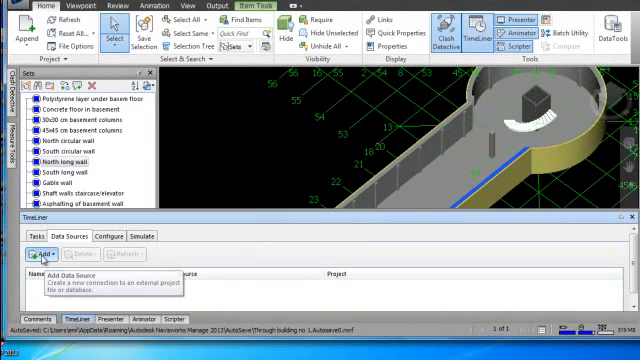
left_click(36, 256)
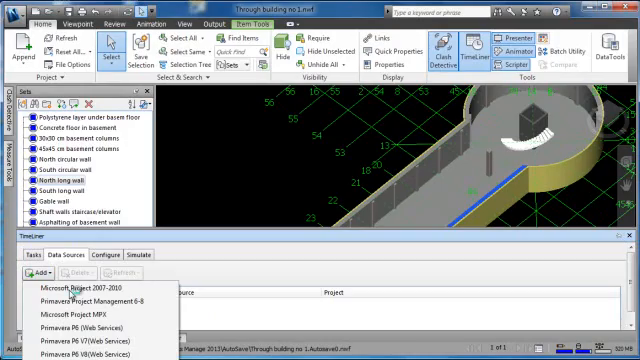
left_click(96, 286)
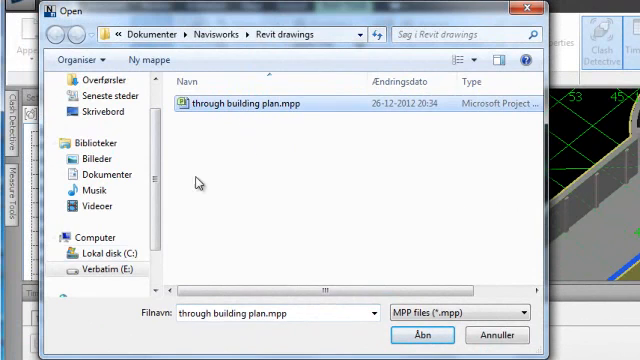
mouse_move(428, 336)
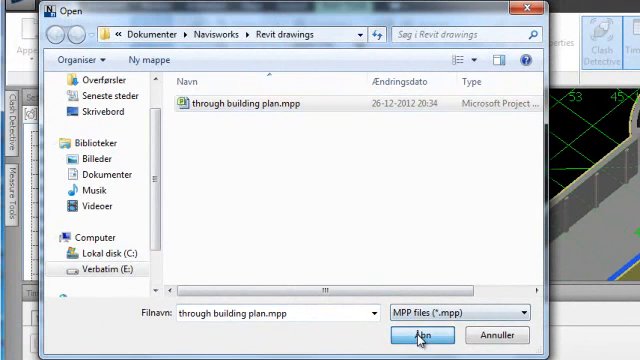
left_click(426, 336)
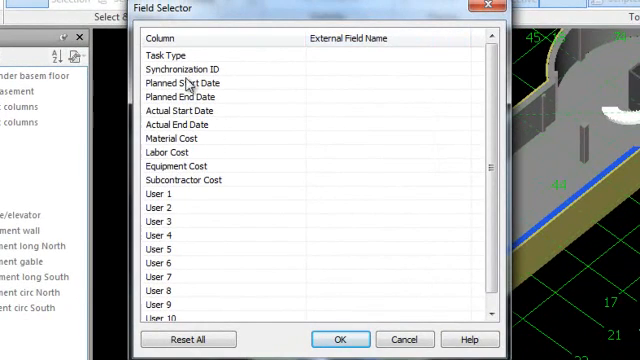
Step: Map the schedule's start fields to Actual Start Date and Planned Start Date
left_click(480, 40)
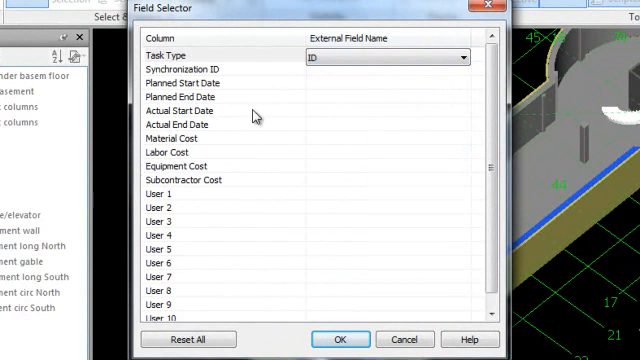
left_click(384, 110)
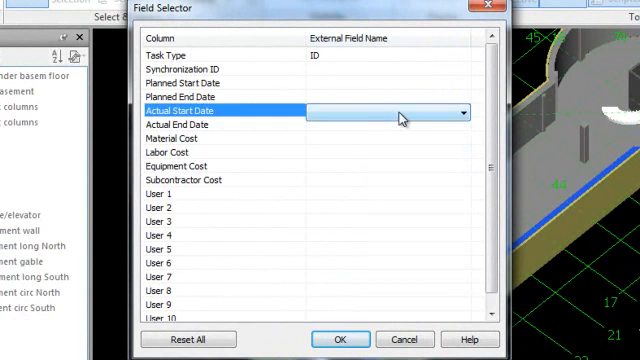
mouse_move(176, 196)
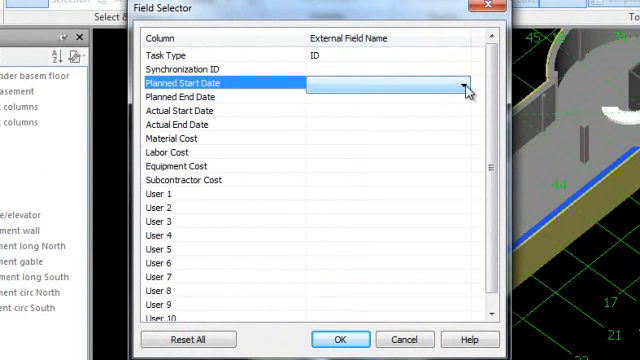
left_click(466, 84)
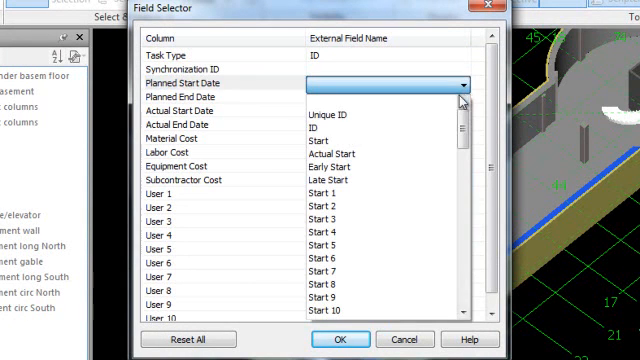
left_click(336, 140)
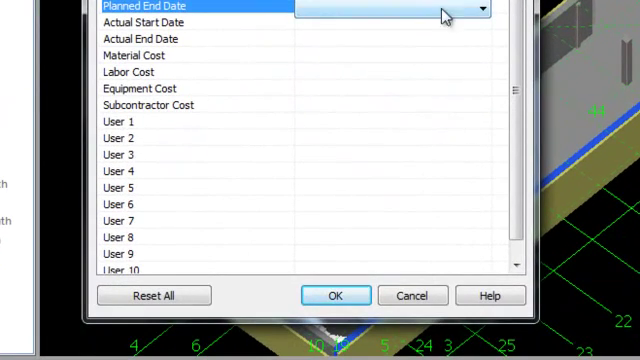
Step: Map Finish to Planned End Date and Cost to Material Cost in the Field Selector
left_click(480, 8)
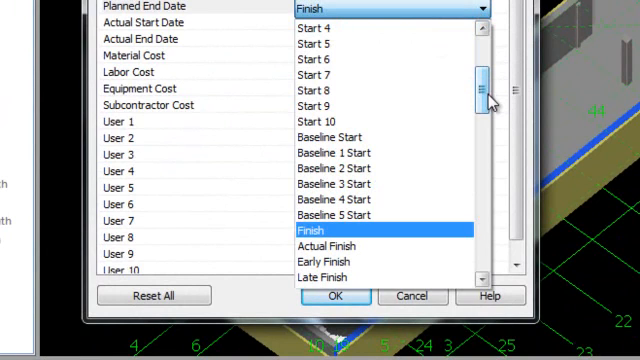
left_click(330, 228)
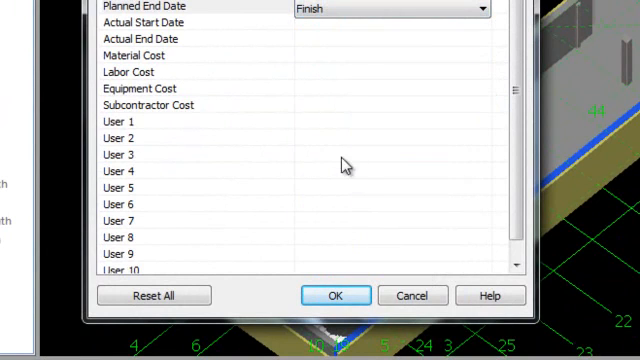
mouse_move(146, 76)
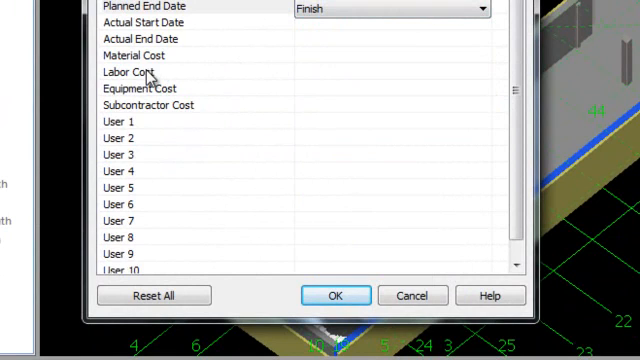
mouse_move(148, 76)
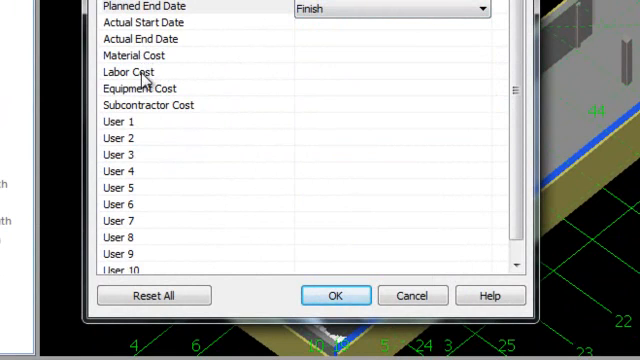
mouse_move(156, 128)
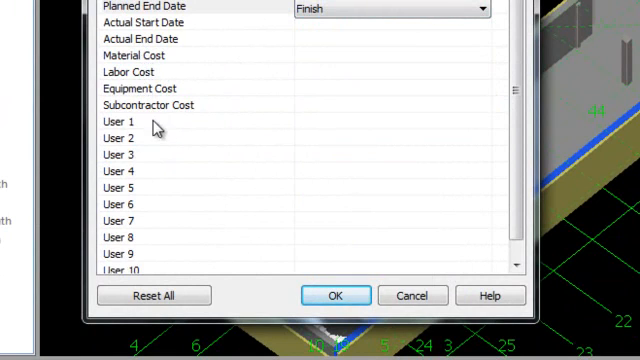
mouse_move(148, 52)
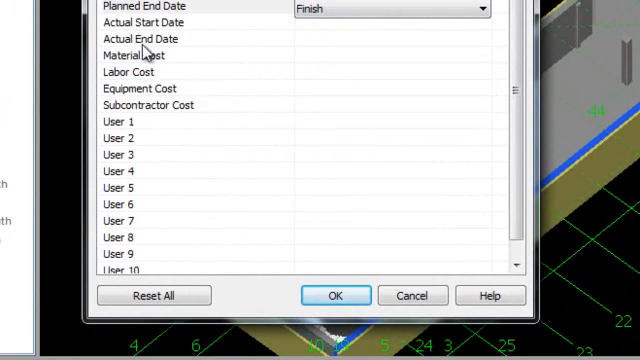
mouse_move(140, 108)
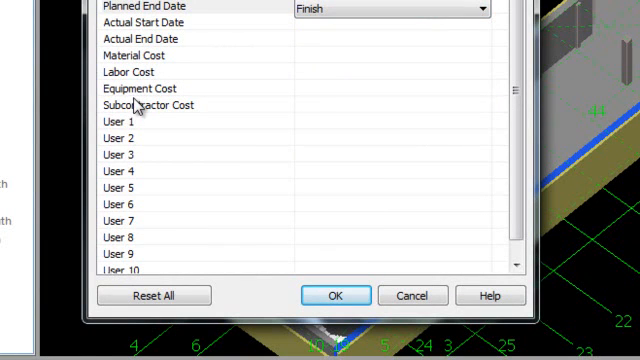
mouse_move(144, 68)
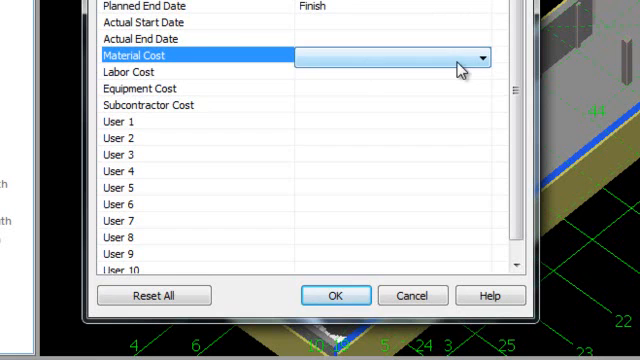
left_click(484, 56)
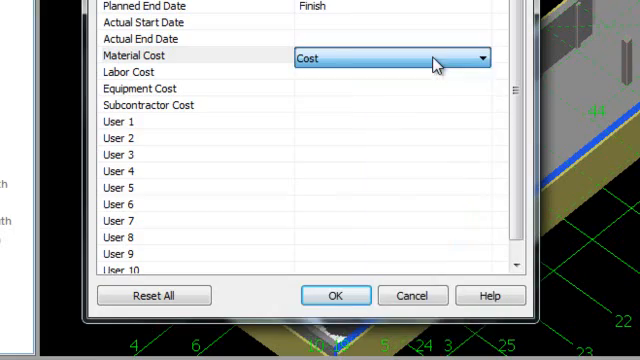
left_click(336, 296)
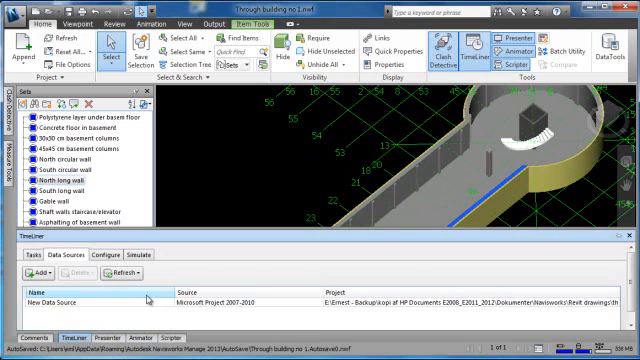
Step: Confirm the field mapping and start rebuilding tasks from the Microsoft Project data source
left_click(44, 256)
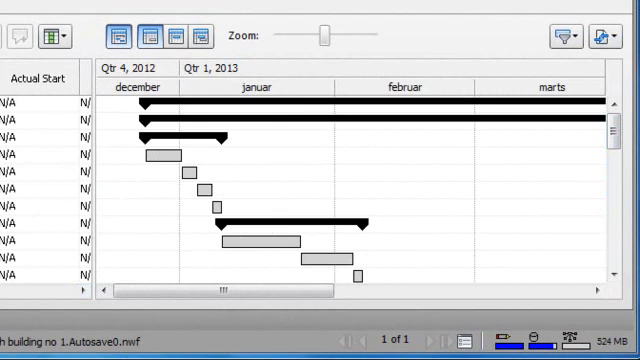
mouse_move(94, 118)
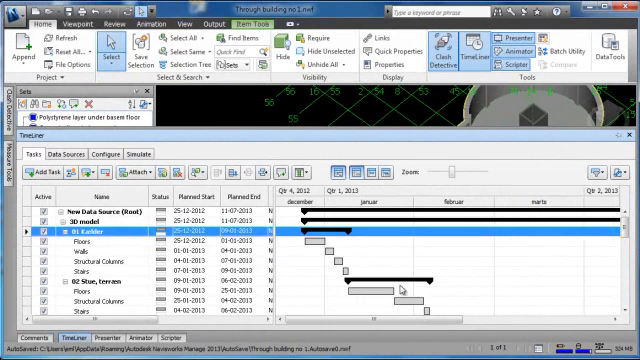
Step: Scroll the rebuilt task hierarchy of floors, columns and walls per level beside the Gantt chart
scroll("down", 3)
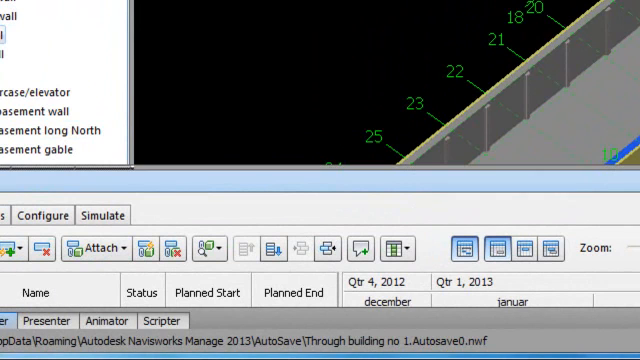
Step: Switch the bottom panel from TimeLiner to Presenter
left_click(50, 320)
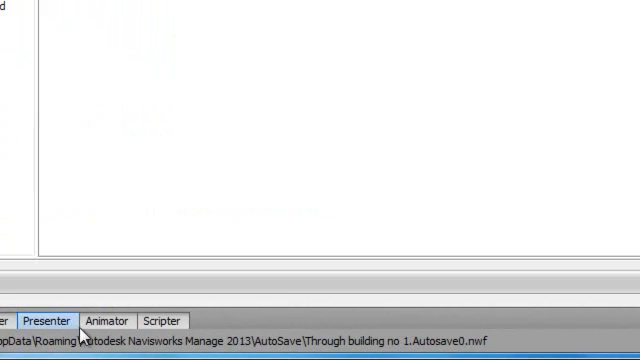